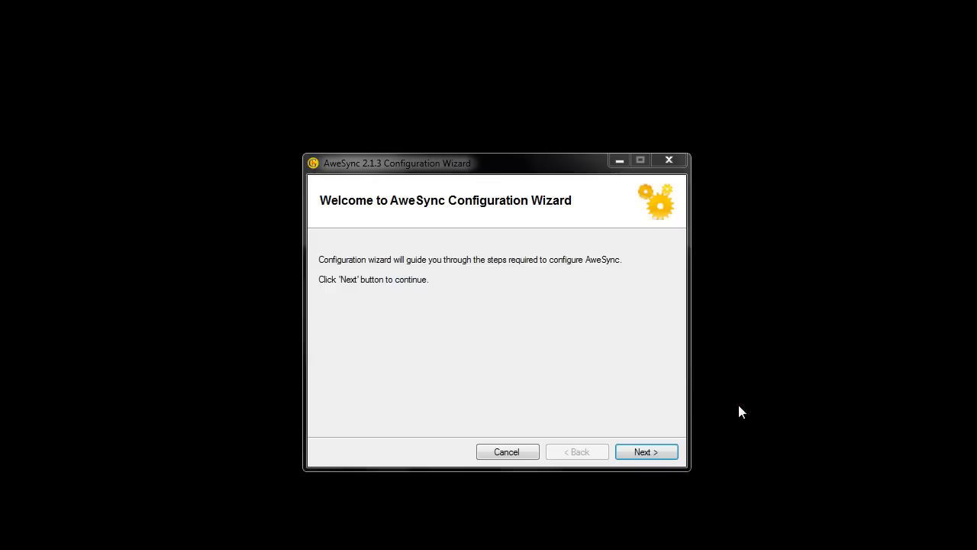
mouse_move(651, 385)
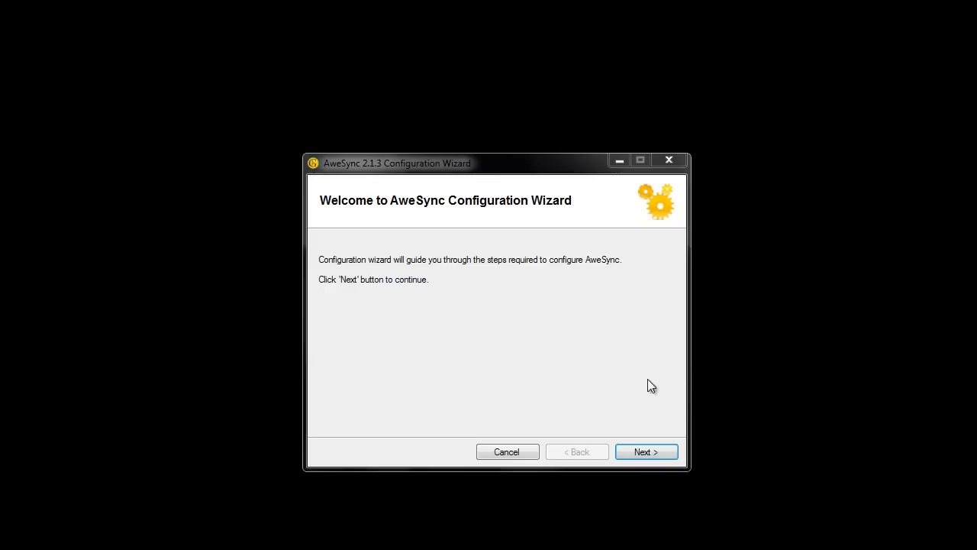
- Advance past the welcome page to the Synchronization Mode step, keeping 'Two way: Notes <-> Google'
left_click(646, 452)
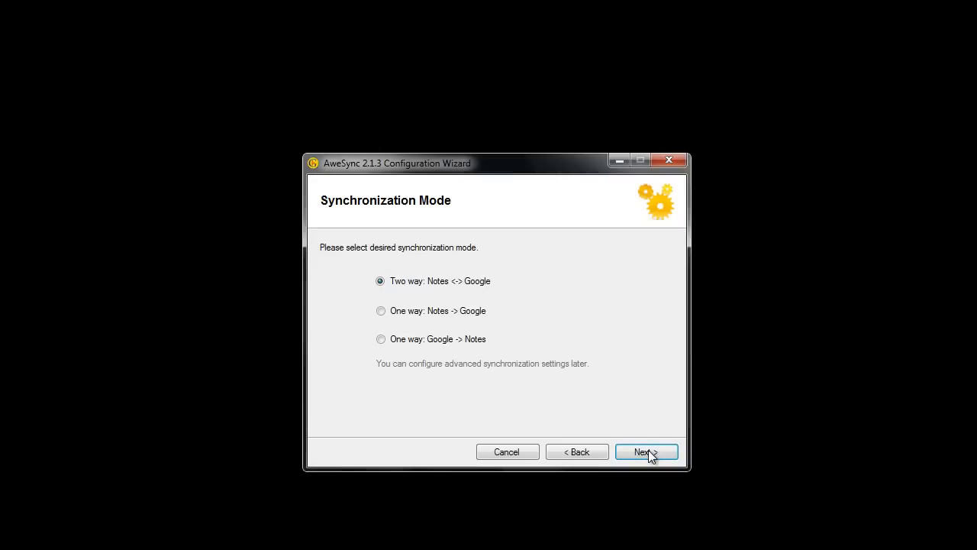
mouse_move(626, 406)
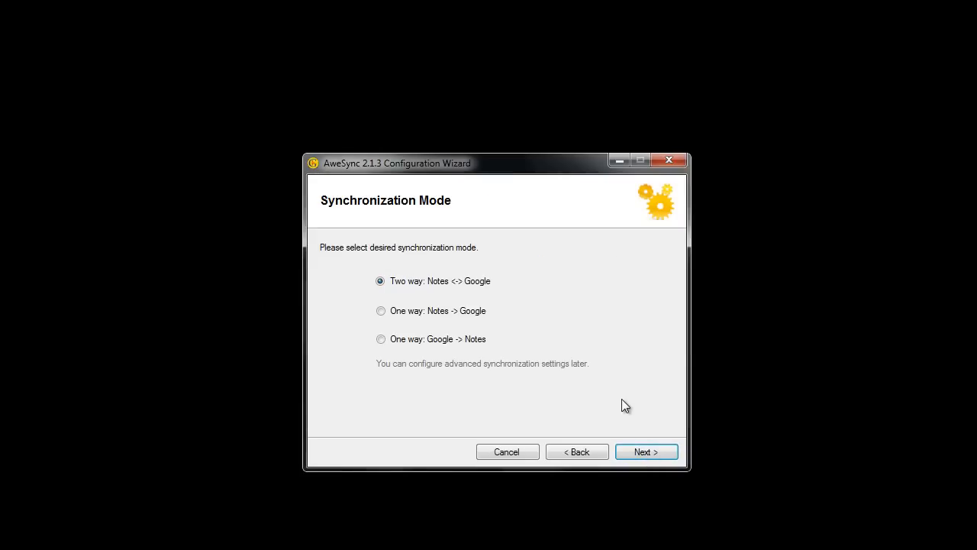
mouse_move(379, 293)
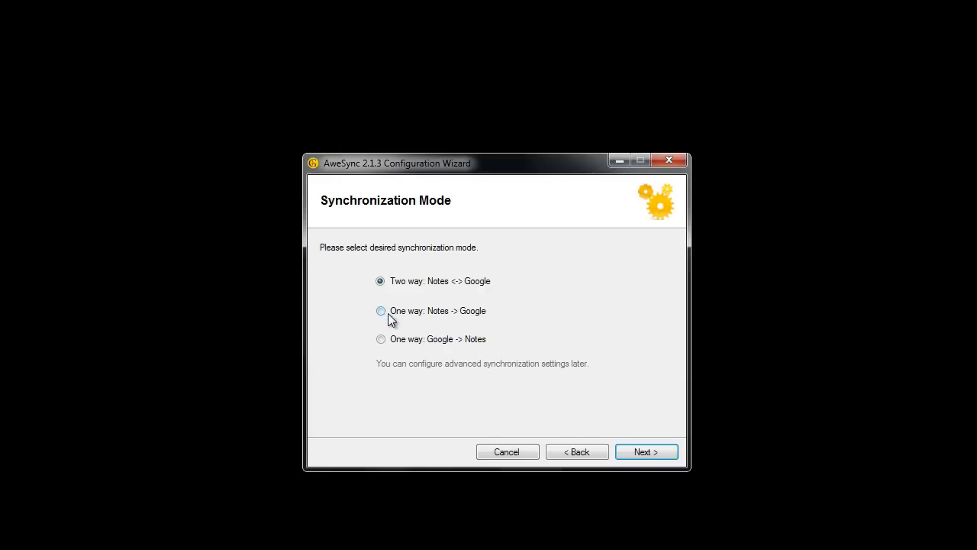
mouse_move(477, 321)
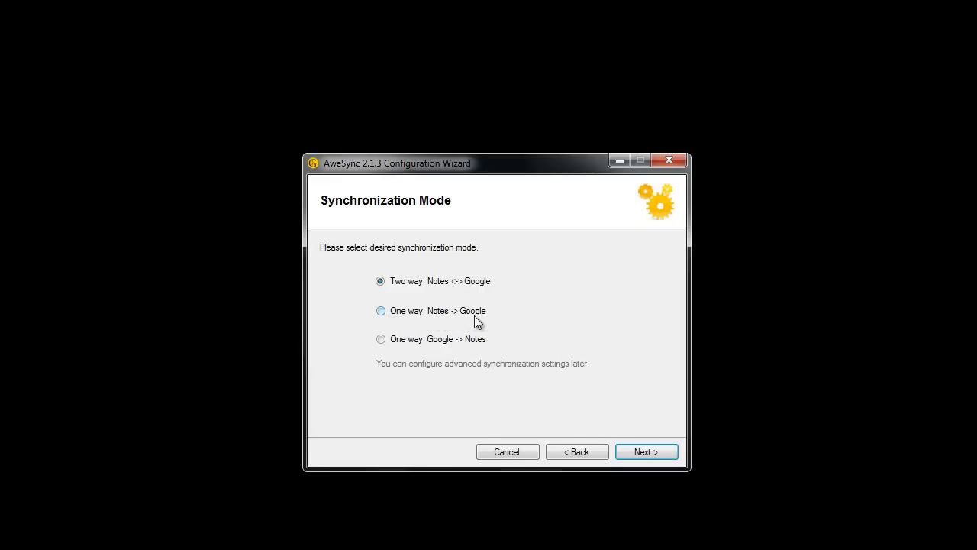
mouse_move(586, 404)
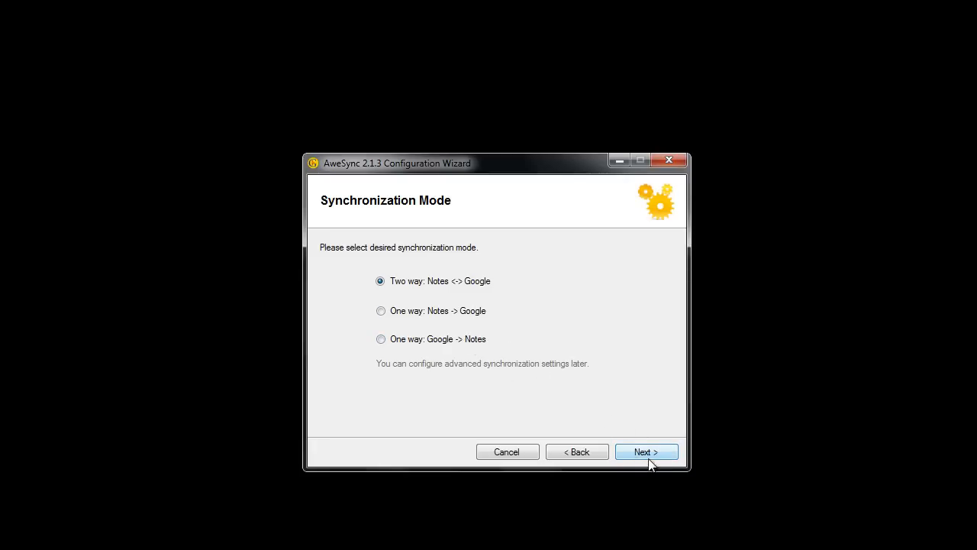
- Accept two-way mode, the Lotus Notes password and the Domino Server mail database path
left_click(646, 452)
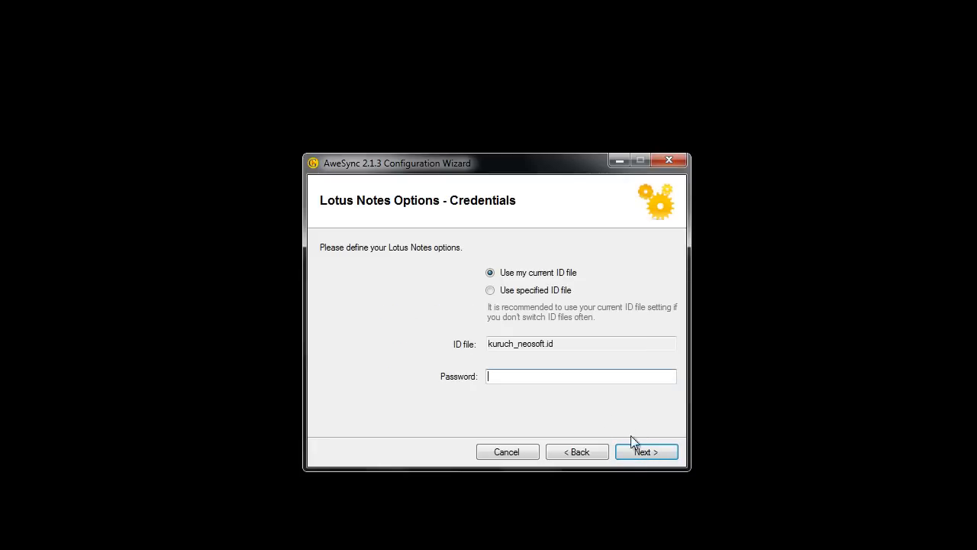
mouse_move(590, 379)
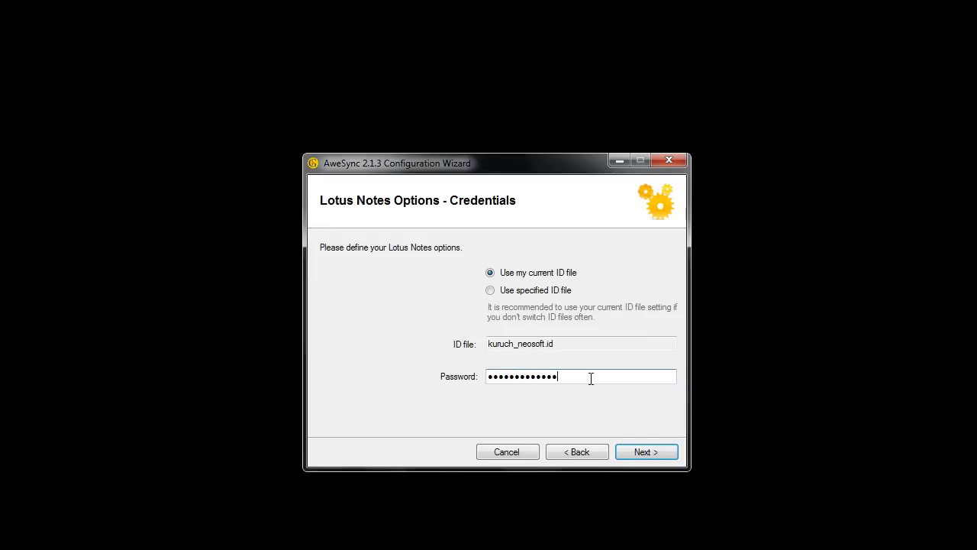
left_click(646, 452)
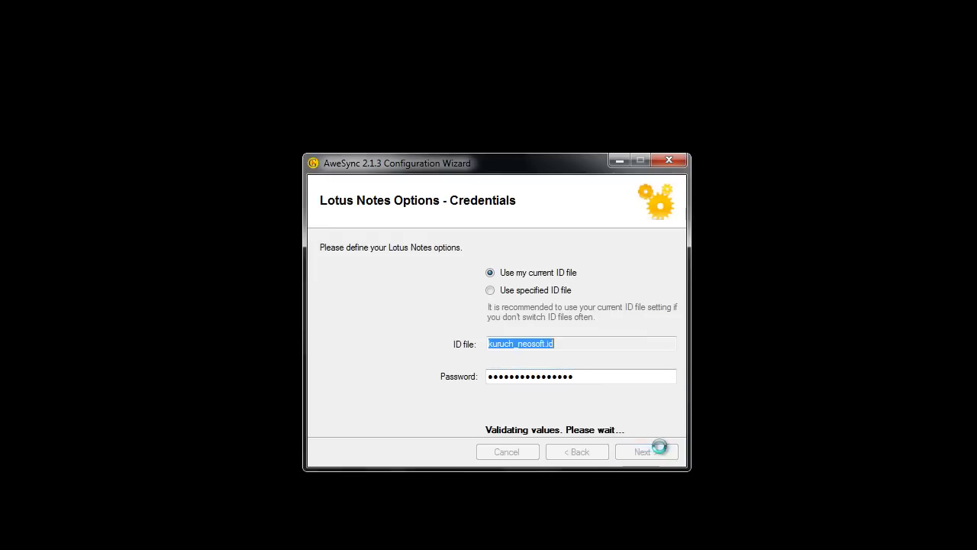
left_click(644, 452)
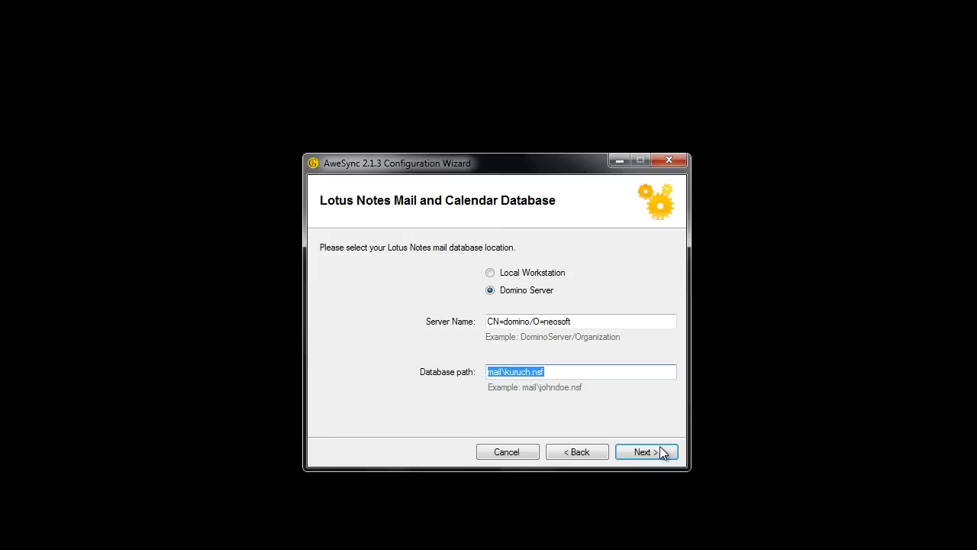
left_click(644, 452)
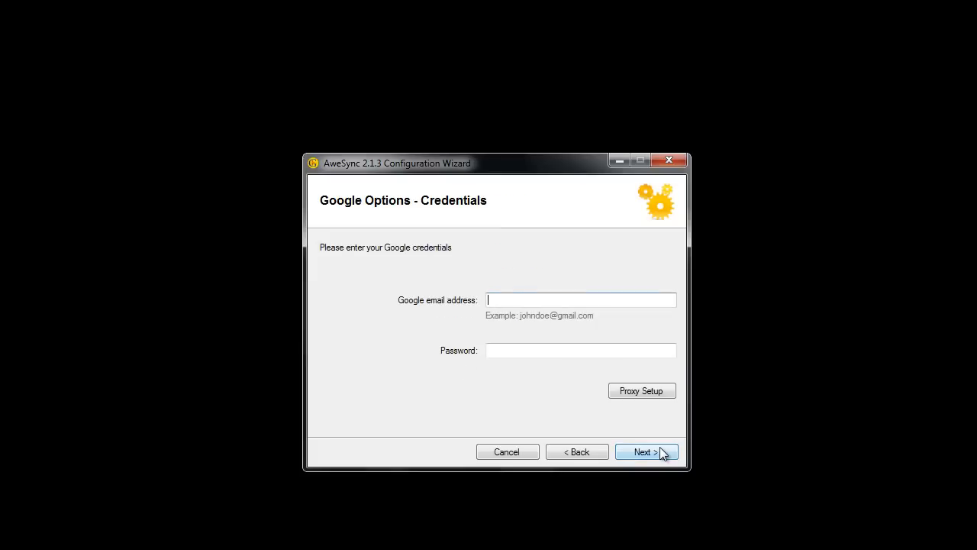
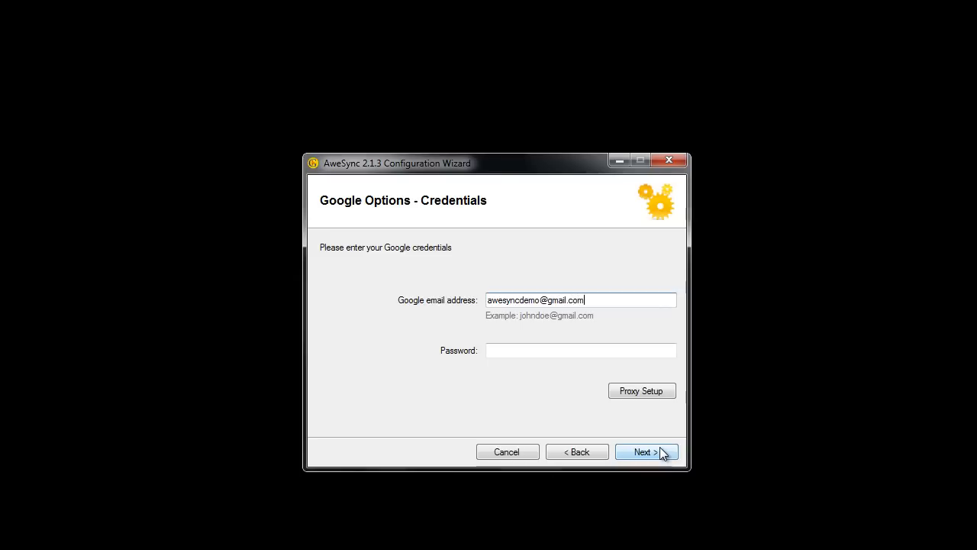
type("••••")
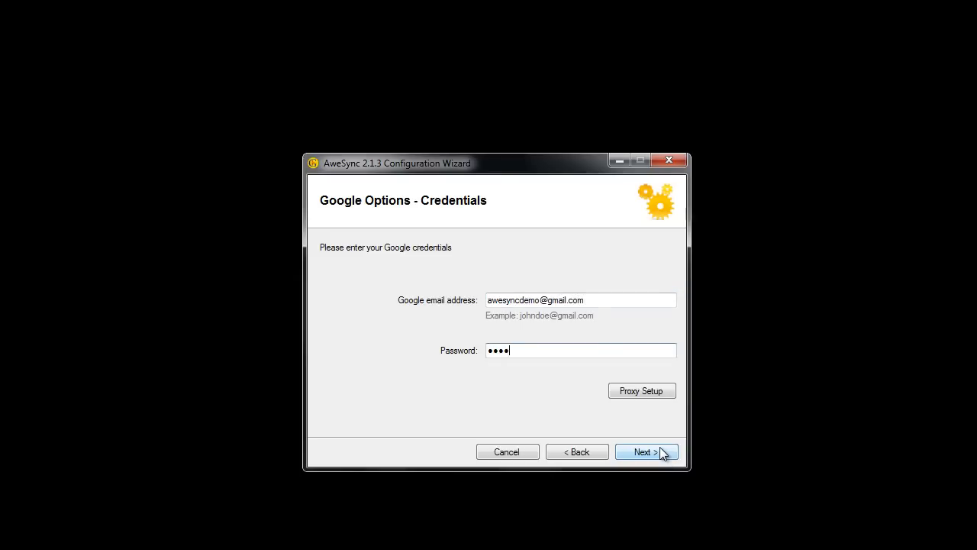
type("password")
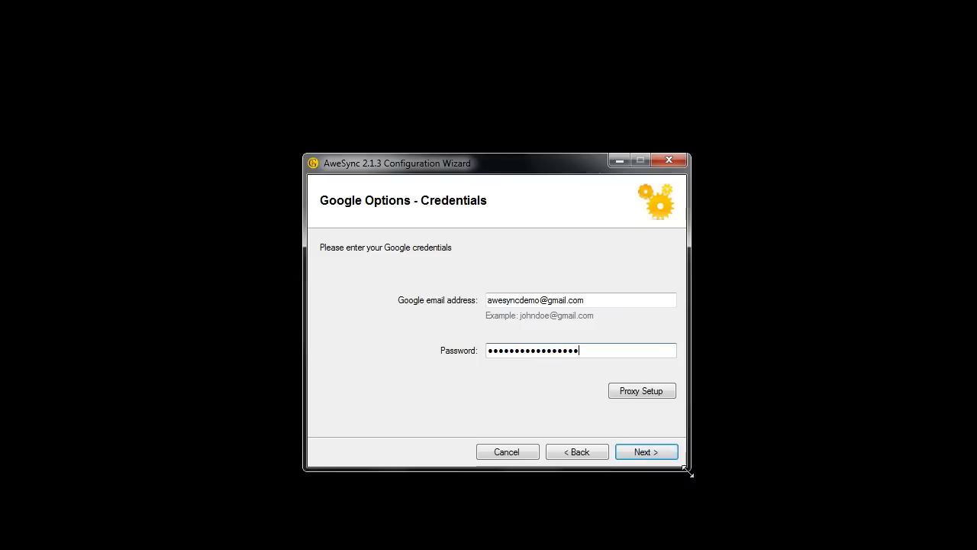
left_click(641, 391)
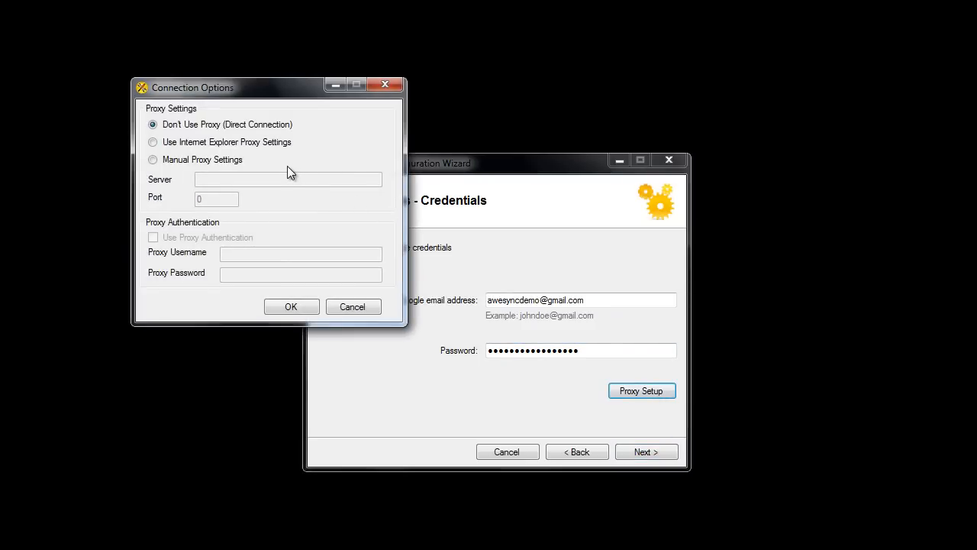
mouse_move(281, 166)
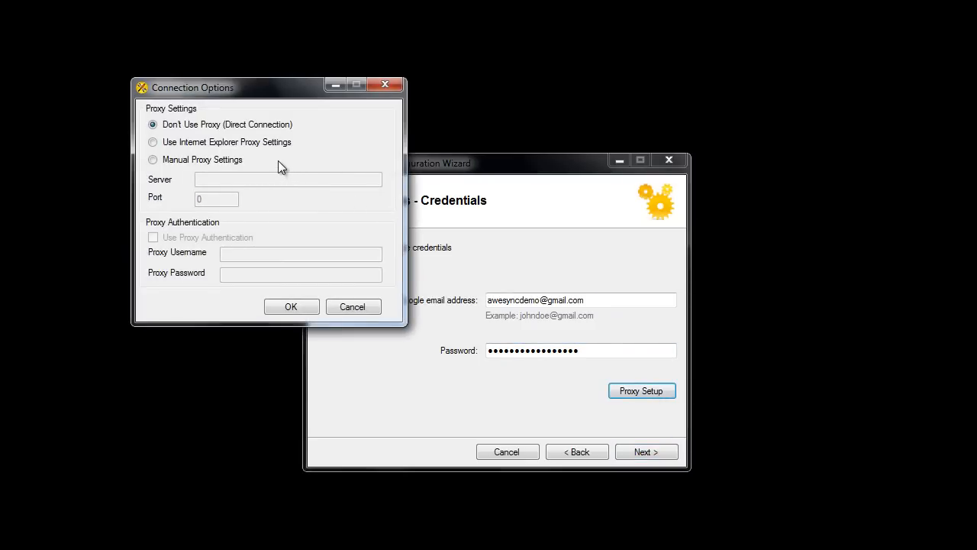
mouse_move(302, 157)
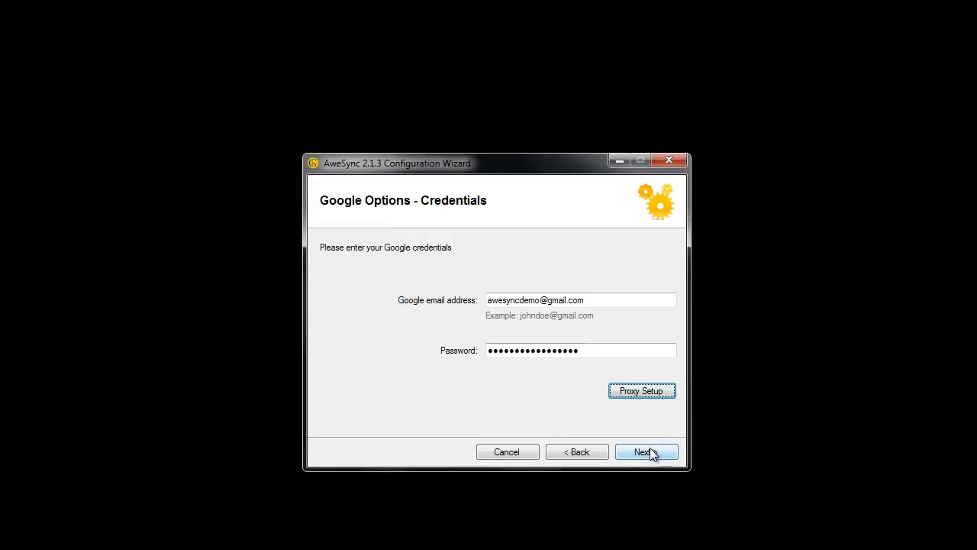
left_click(645, 452)
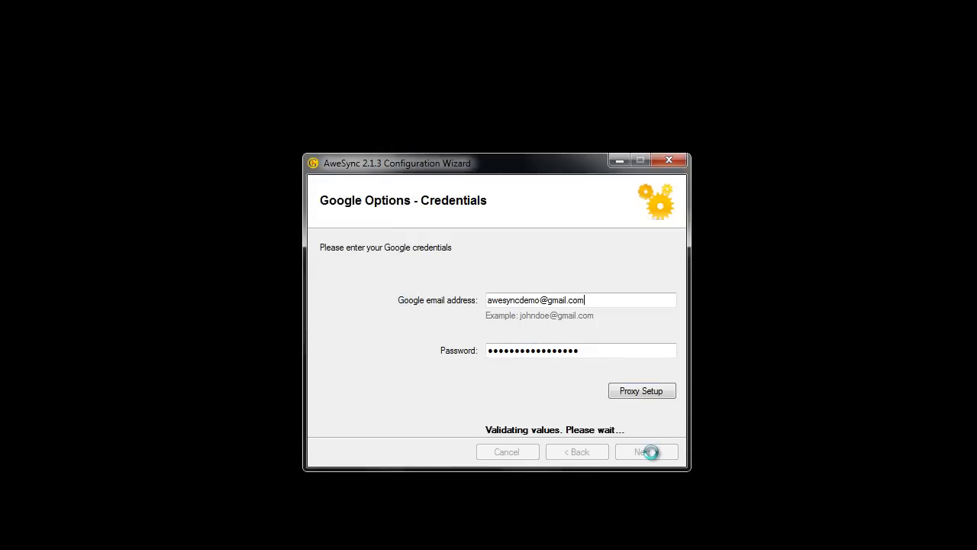
left_click(645, 452)
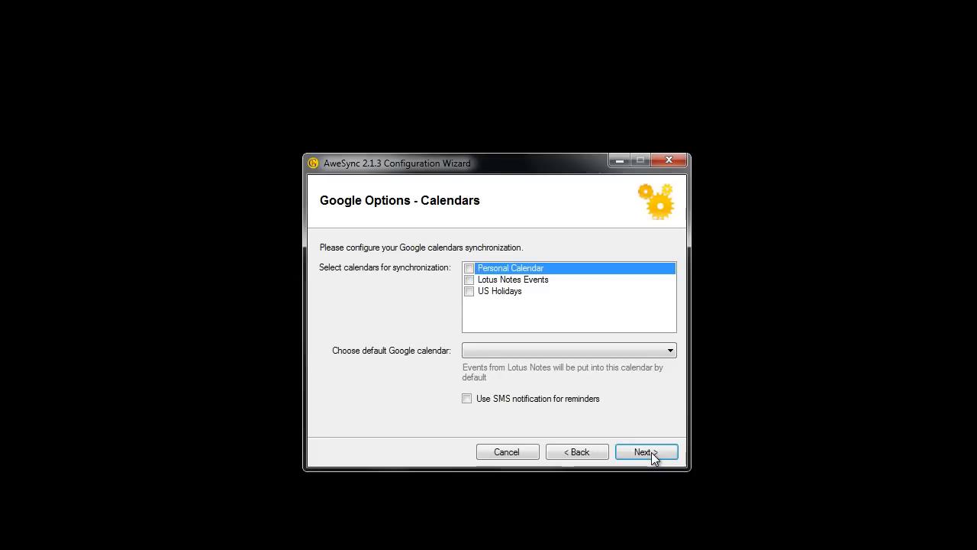
mouse_move(604, 355)
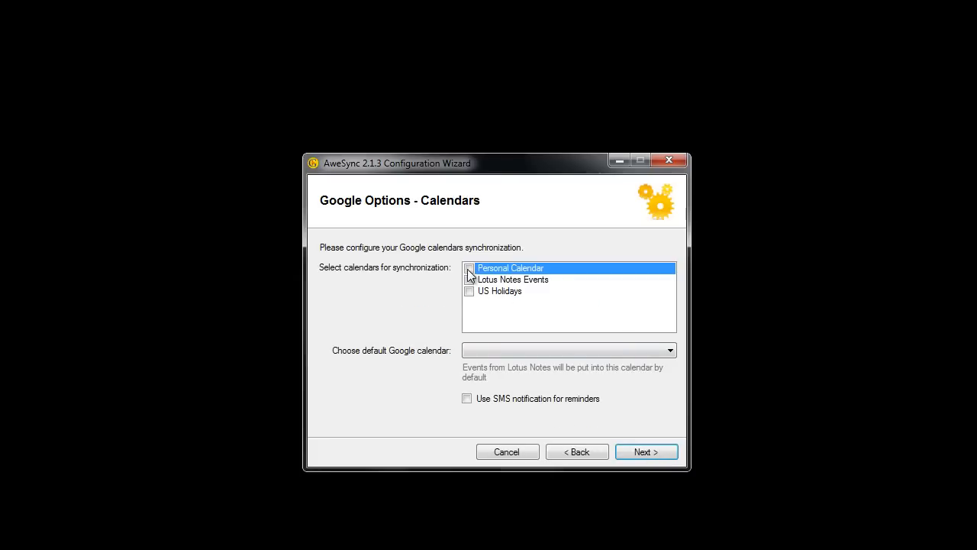
- Include Personal Calendar, Lotus Notes Events and US Holidays, with Lotus Notes Events as the default calendar
left_click(469, 269)
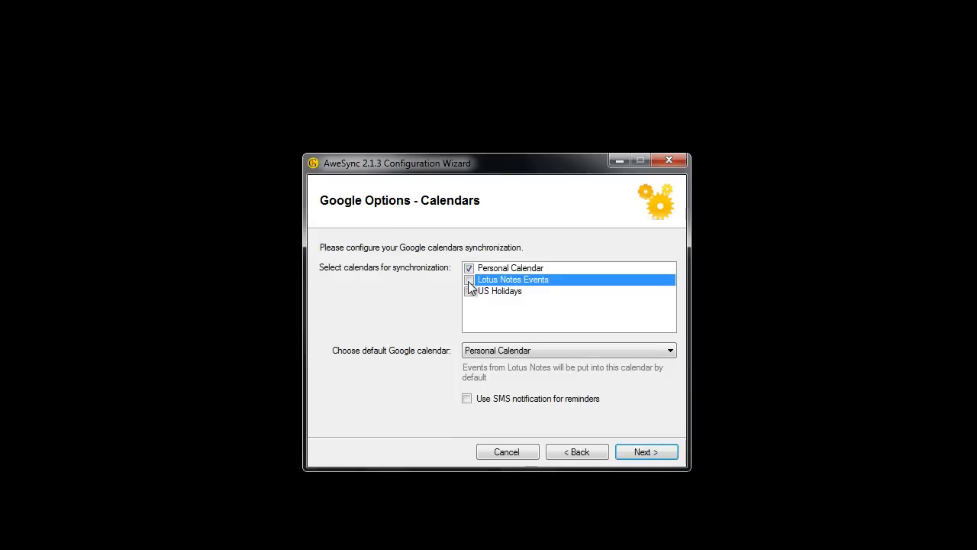
left_click(469, 279)
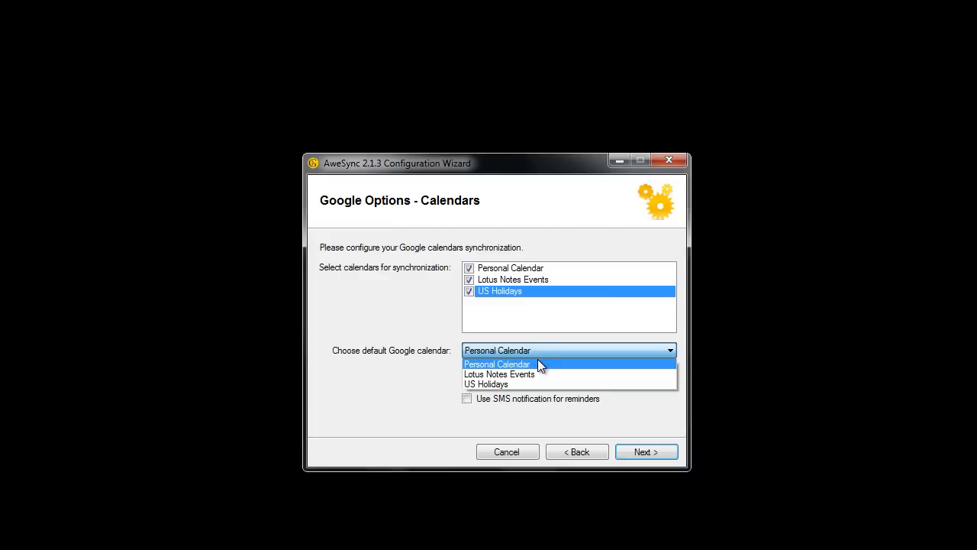
left_click(499, 374)
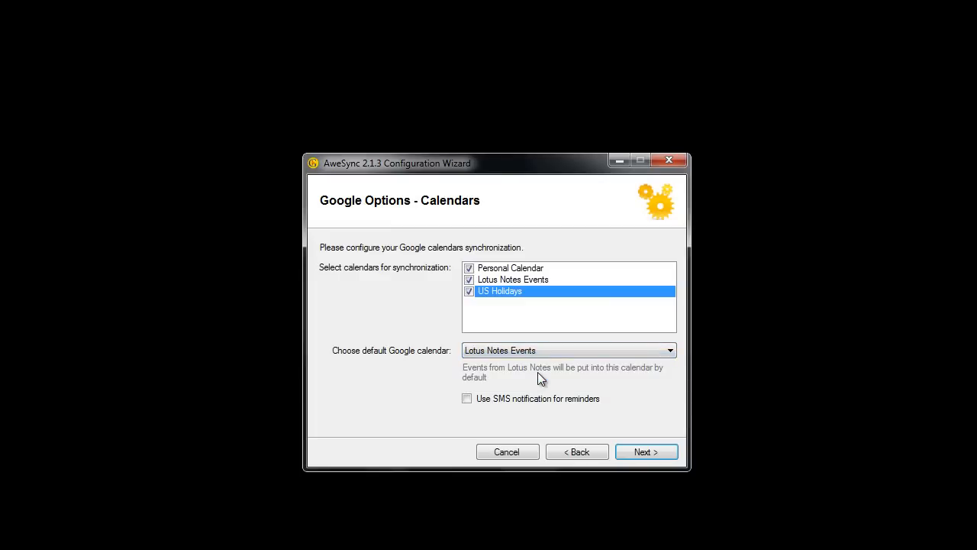
mouse_move(583, 379)
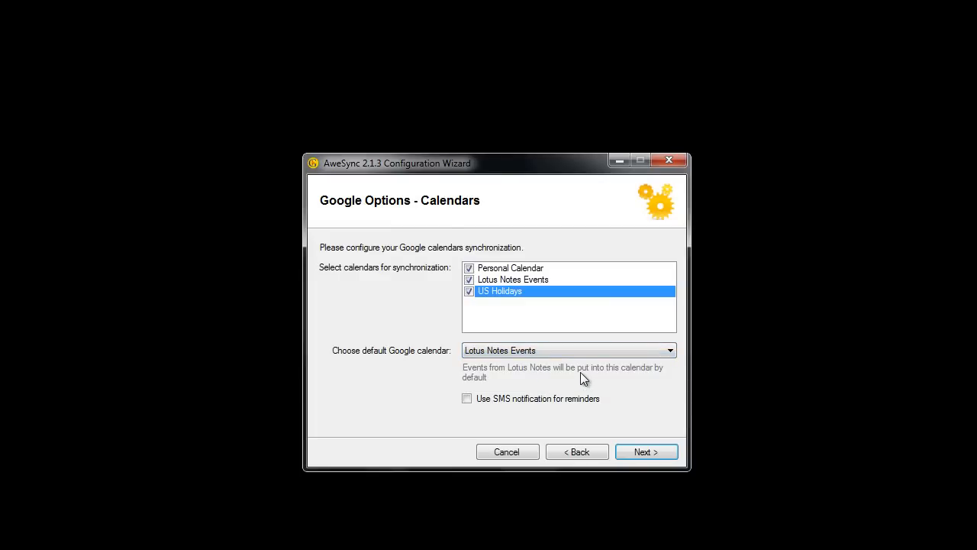
left_click(645, 452)
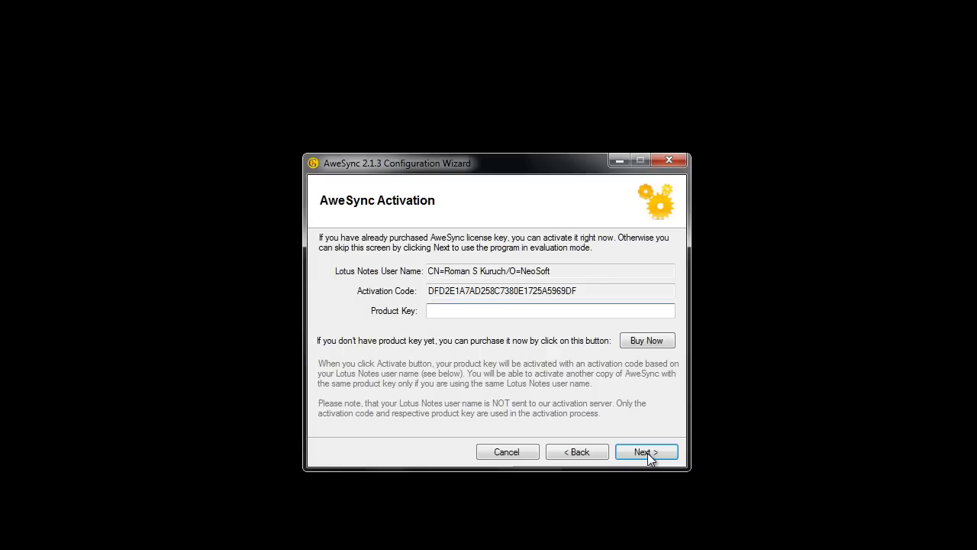
- Skip activation without a product key and finish the wizard, reaching the main window
left_click(645, 452)
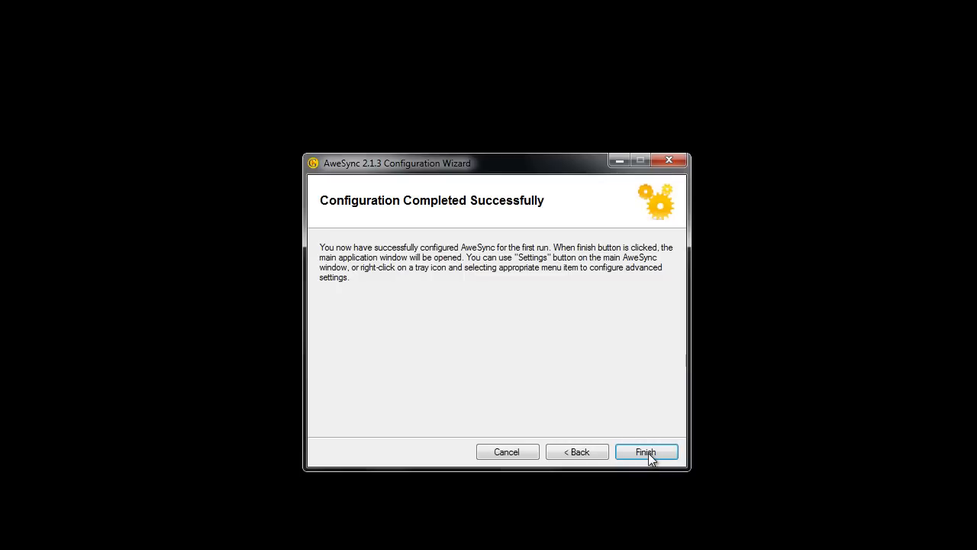
left_click(645, 452)
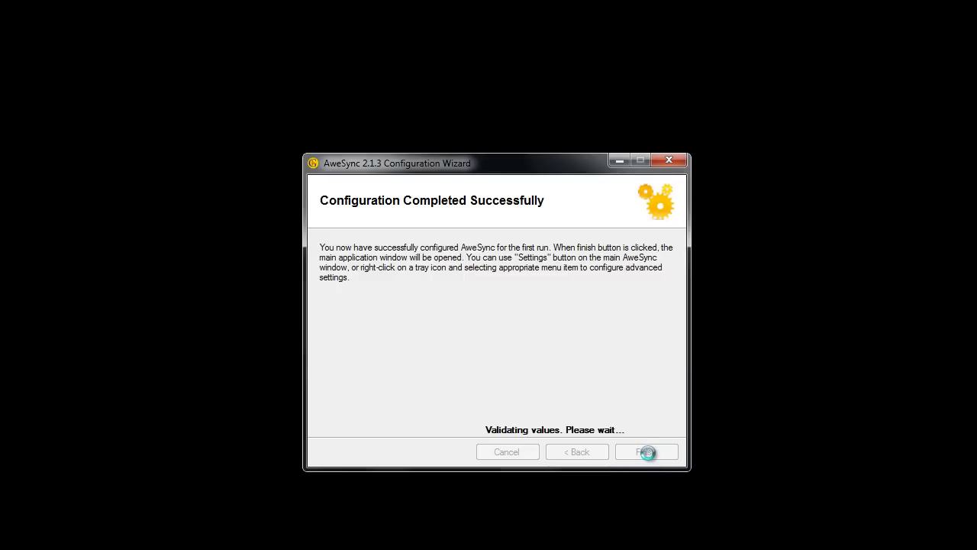
left_click(646, 452)
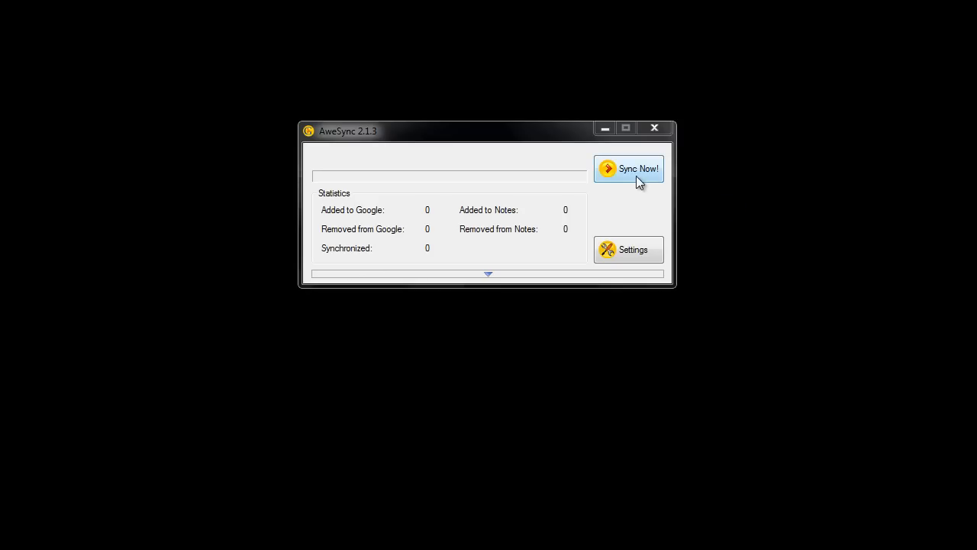
- Start Sync Now between Lotus Notes and Google and expand the detailed log
left_click(629, 168)
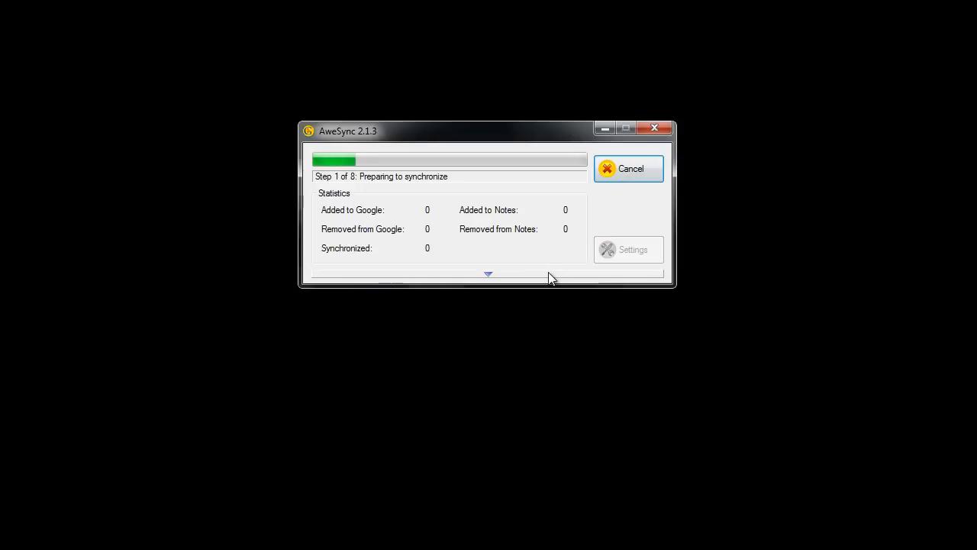
left_click(489, 275)
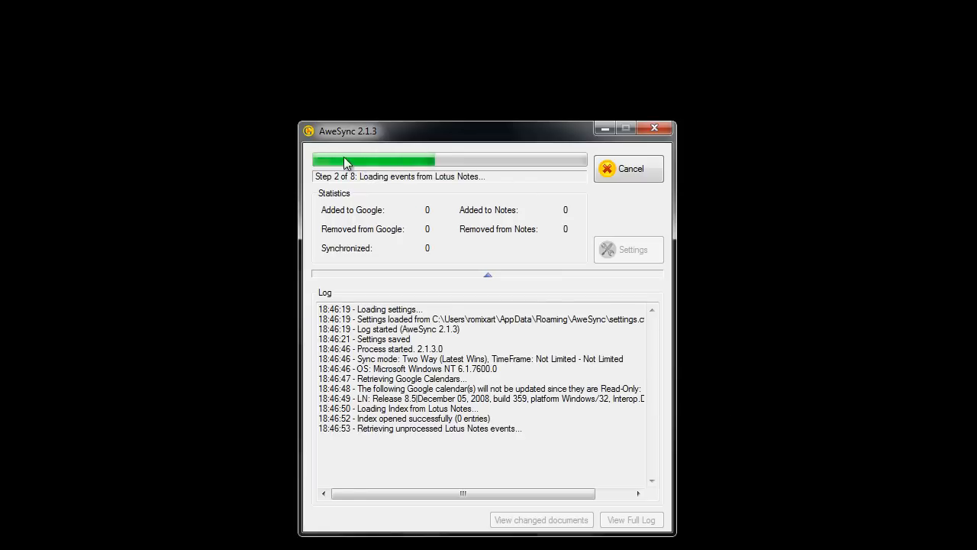
mouse_move(487, 190)
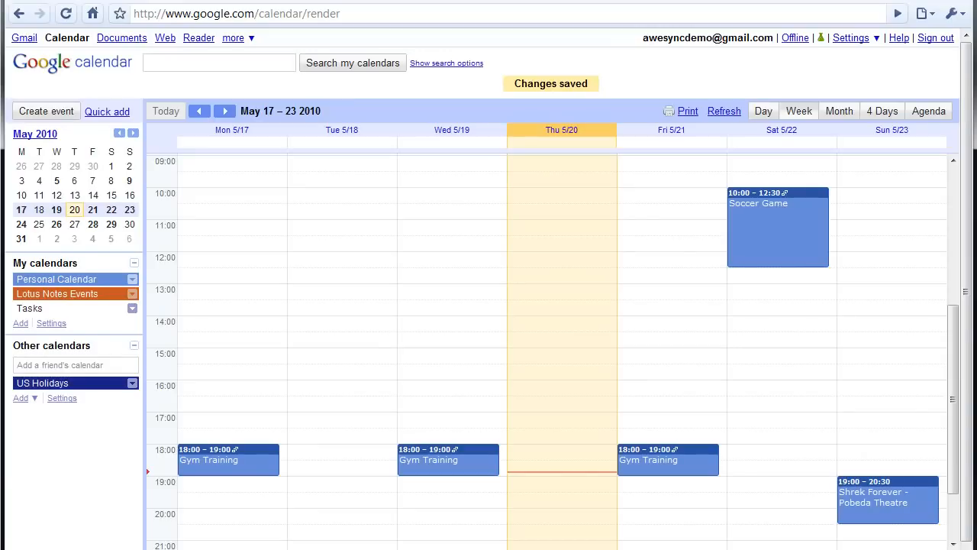
mouse_move(241, 299)
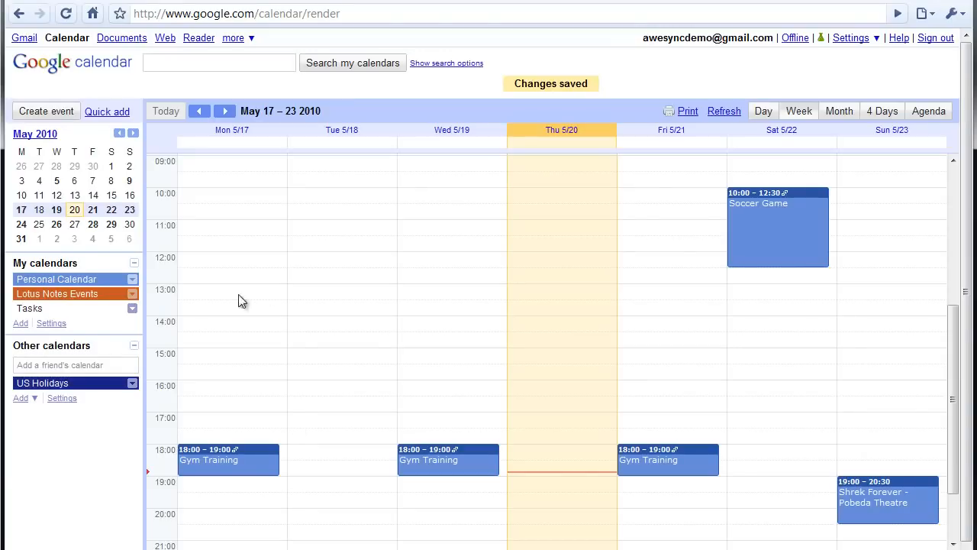
- Refresh Google Calendar to show the Notes meetings, then check the Shrek Forever event in Lotus Notes
left_click(724, 110)
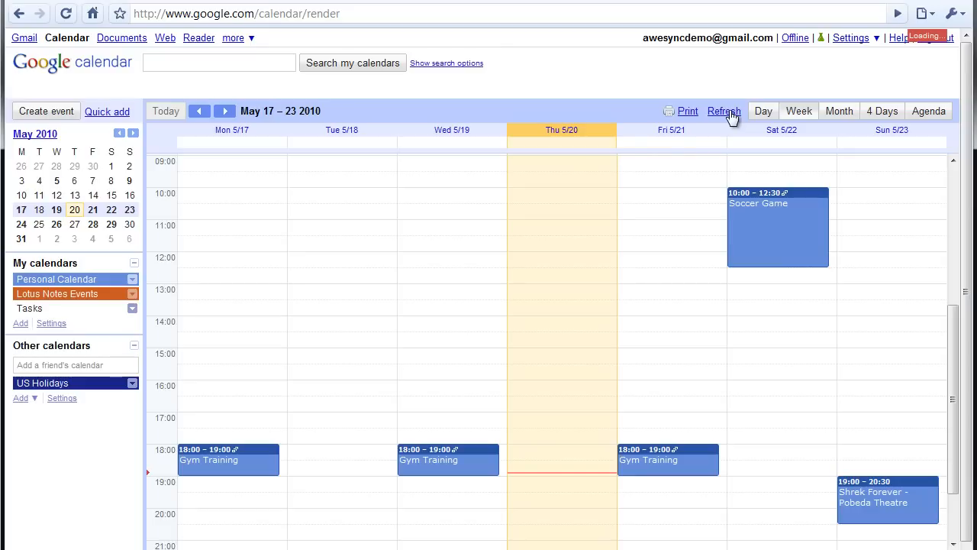
left_click(724, 110)
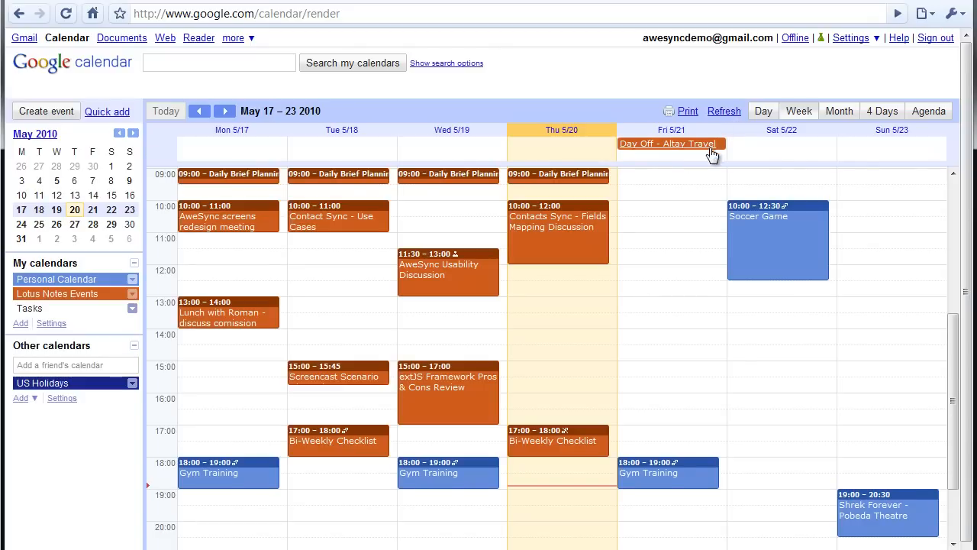
mouse_move(748, 376)
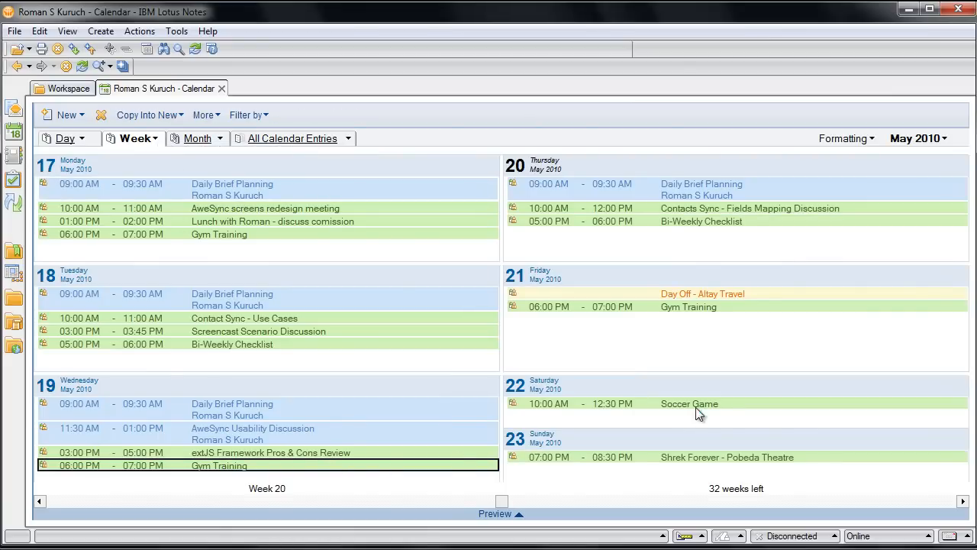
left_click(725, 457)
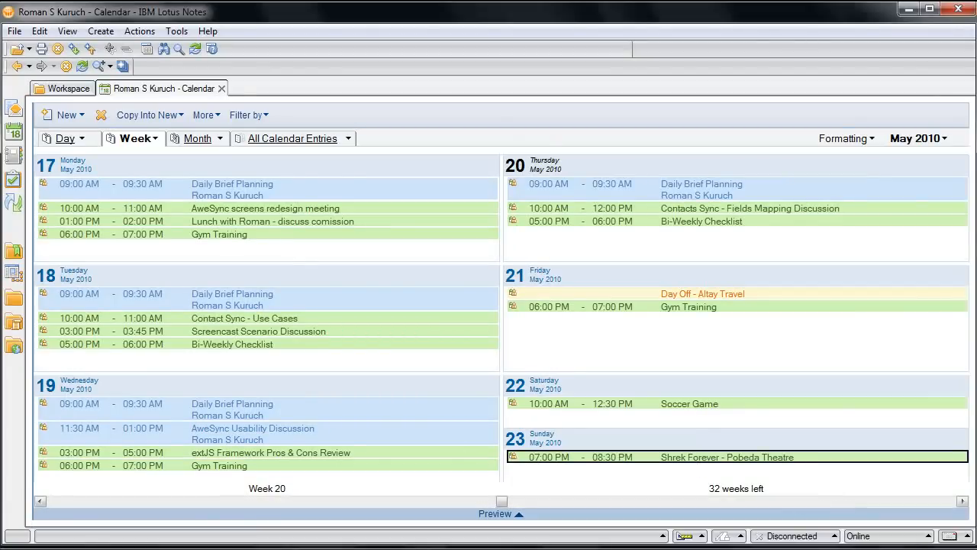